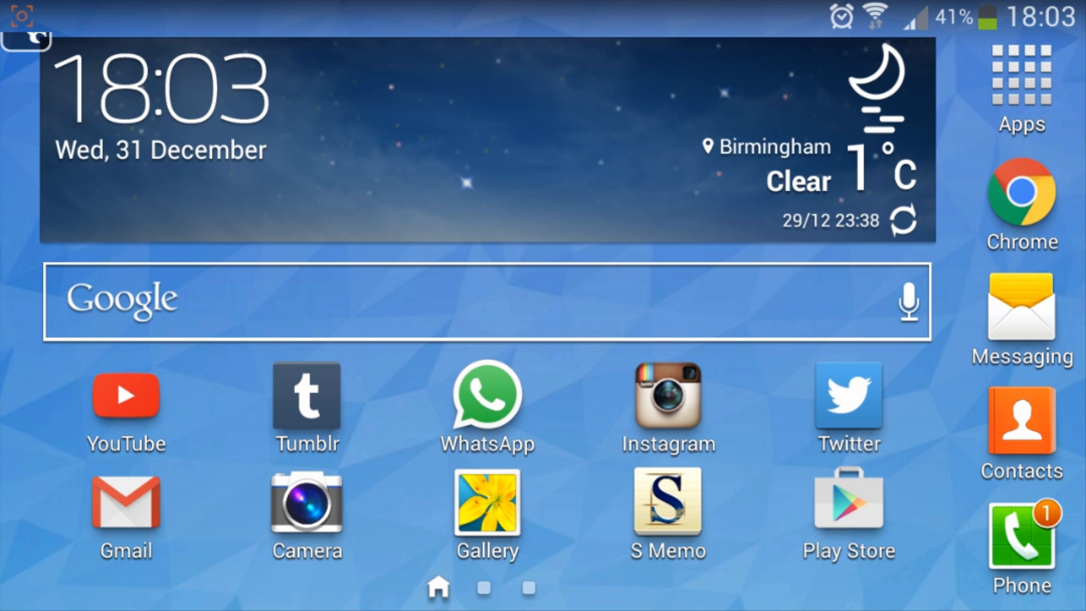
Step: Bring up the launcher's app drawer listing all installed apps
click(1020, 76)
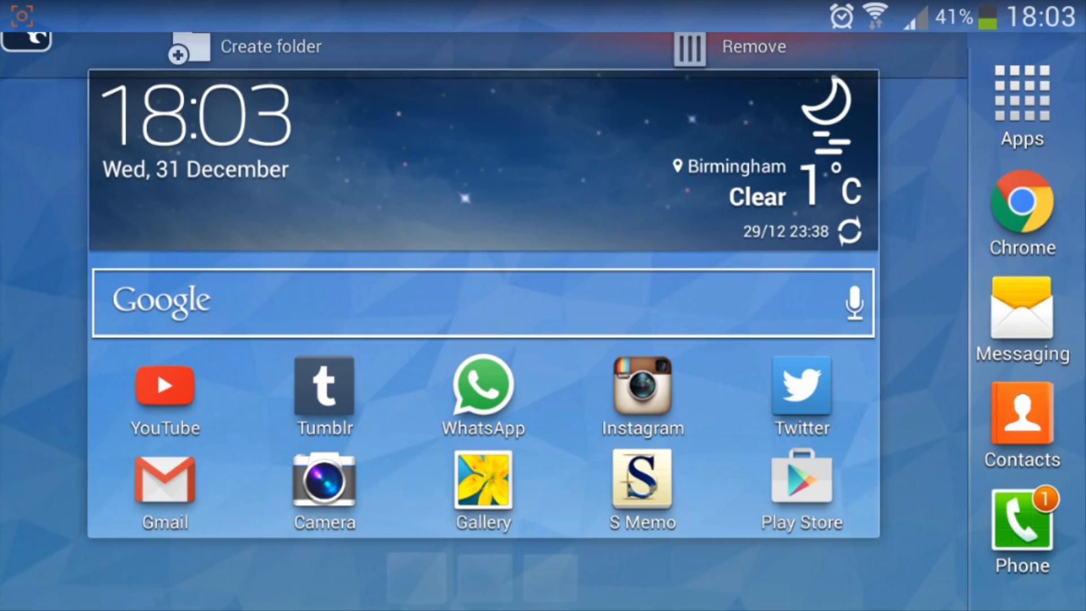
click(1022, 100)
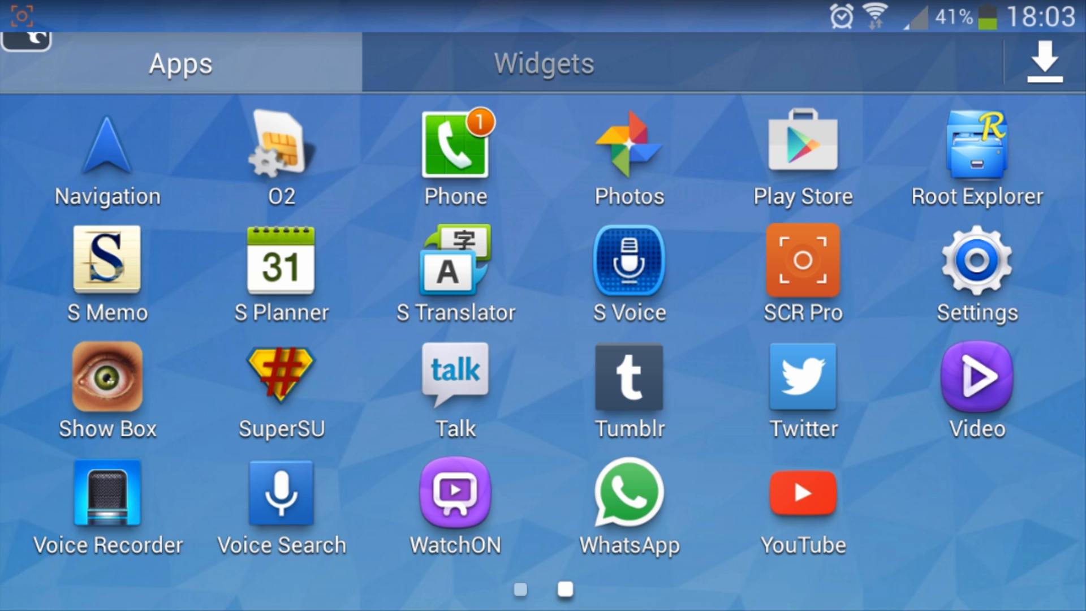
Step: Launch Root Explorer and navigate into /system/etc until the hosts file is visible
click(976, 153)
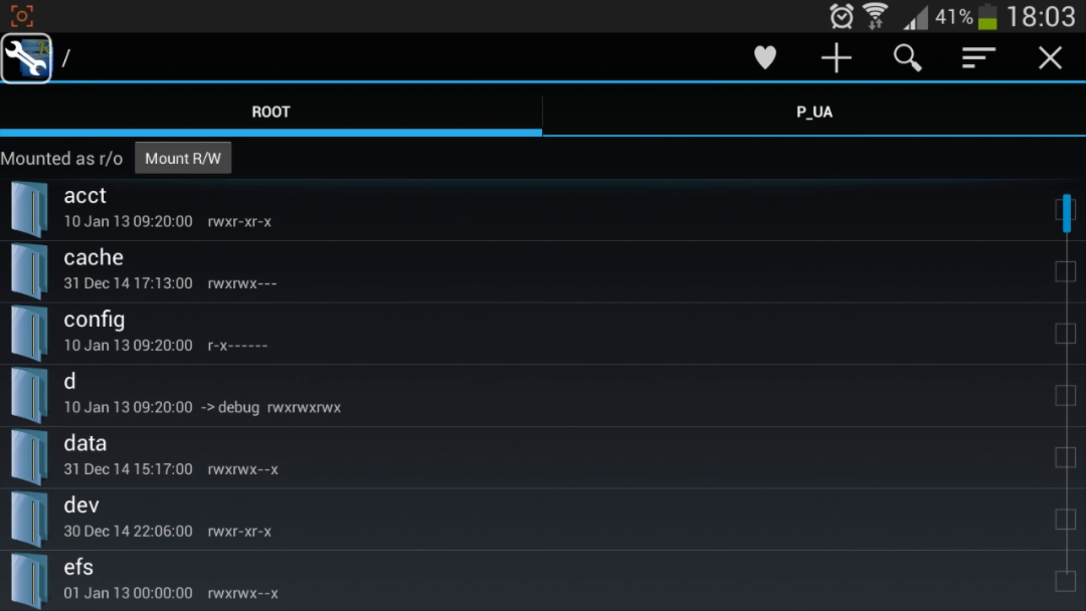
scroll(down, 3)
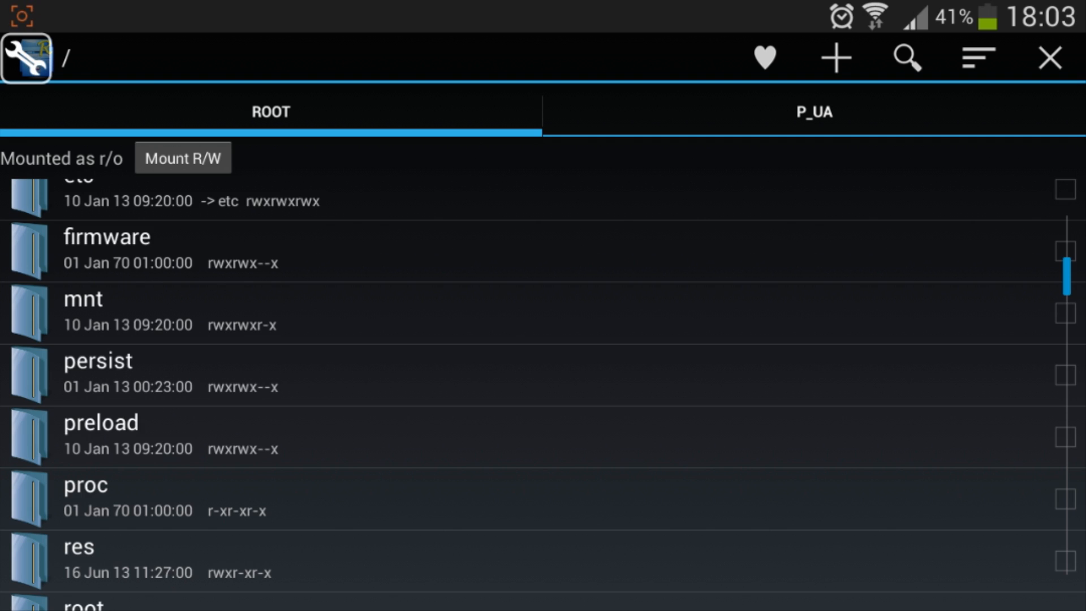
scroll(down, 3)
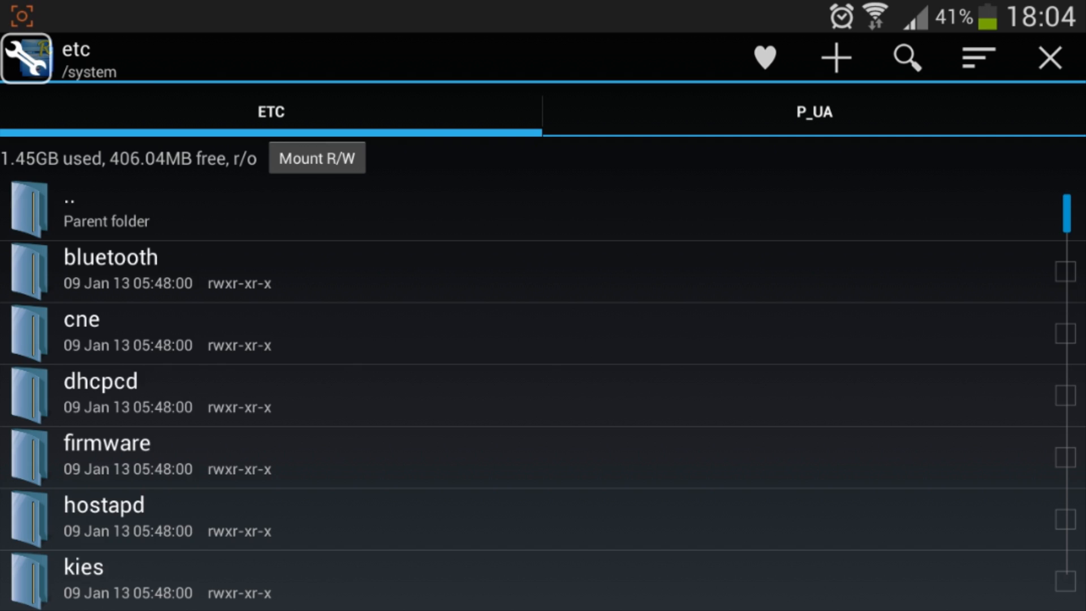
scroll(down, 3)
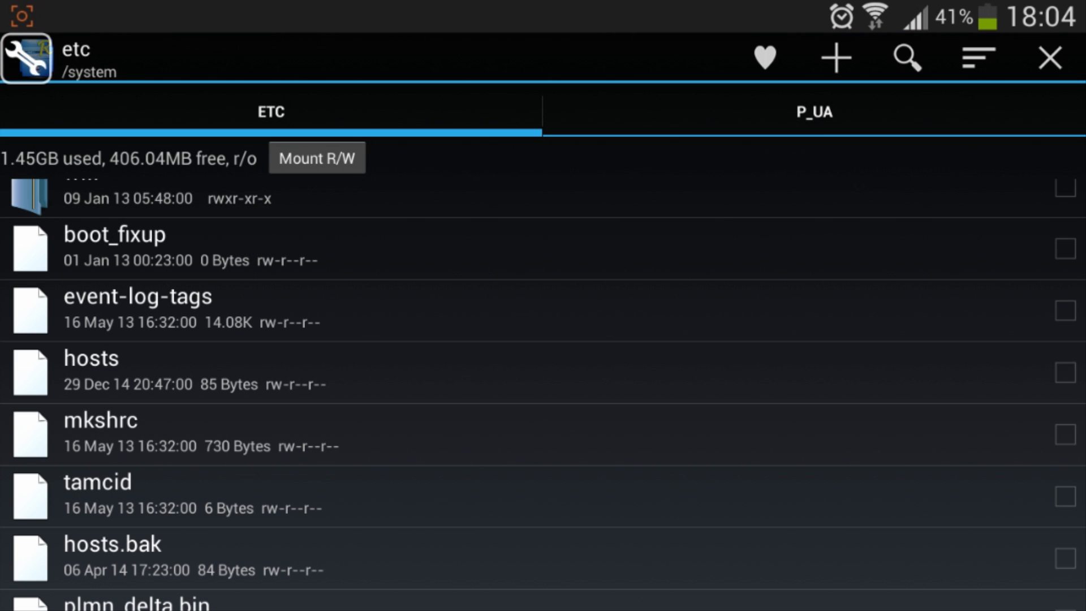
Step: Mount /system read-write and bring up the options for the hosts file
click(315, 158)
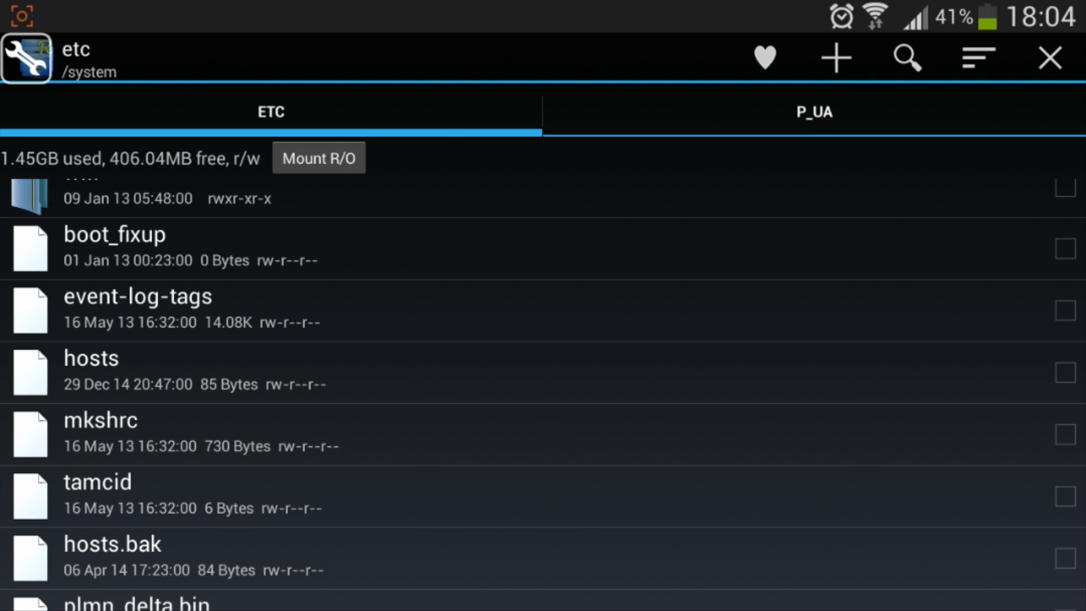
scroll(down, 3)
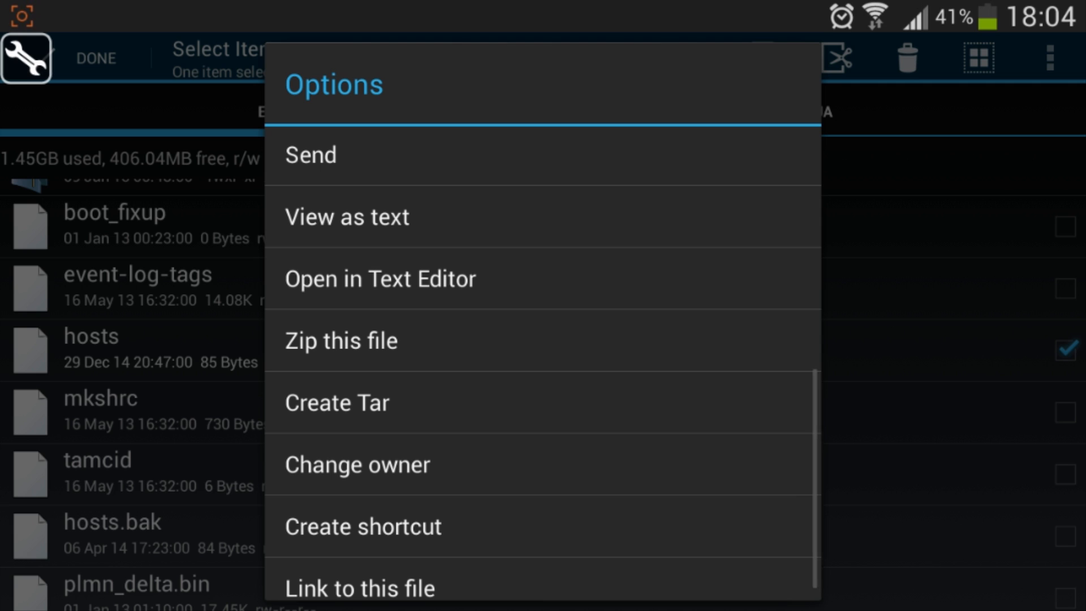
Step: Edit hosts in the text editor, prefixing the second (Google) line with # and saving
click(348, 216)
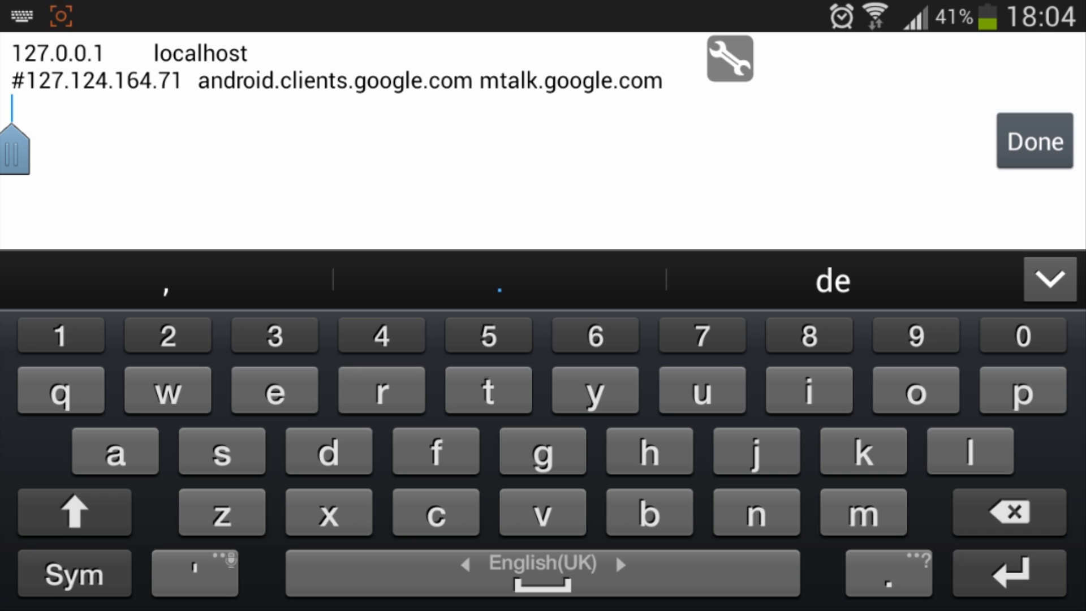
click(1032, 140)
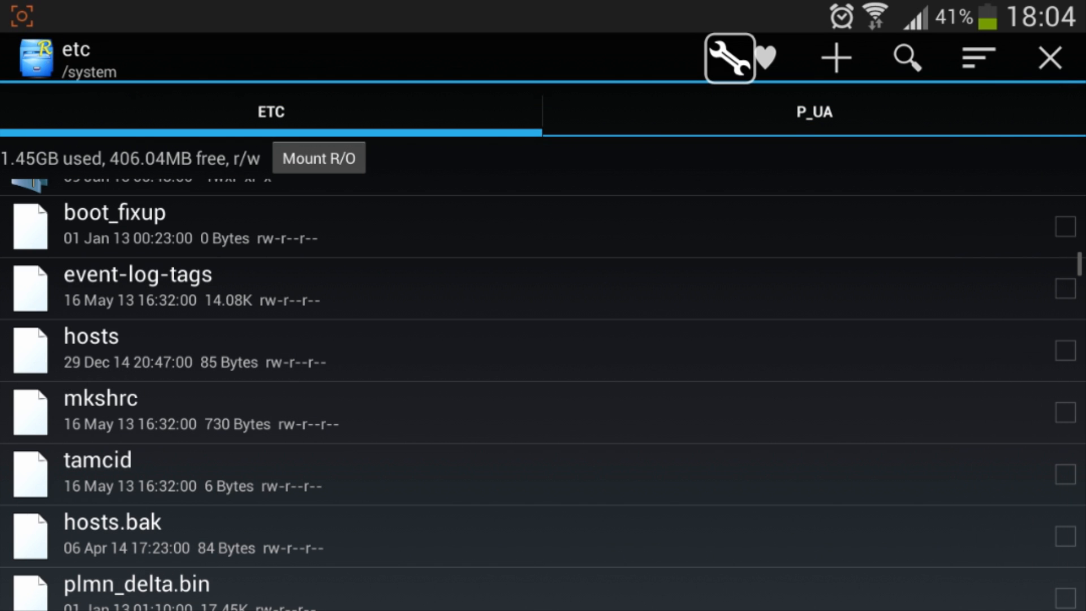
Step: Mount /system read-only again and return to the /system folder listing build.prop
click(318, 158)
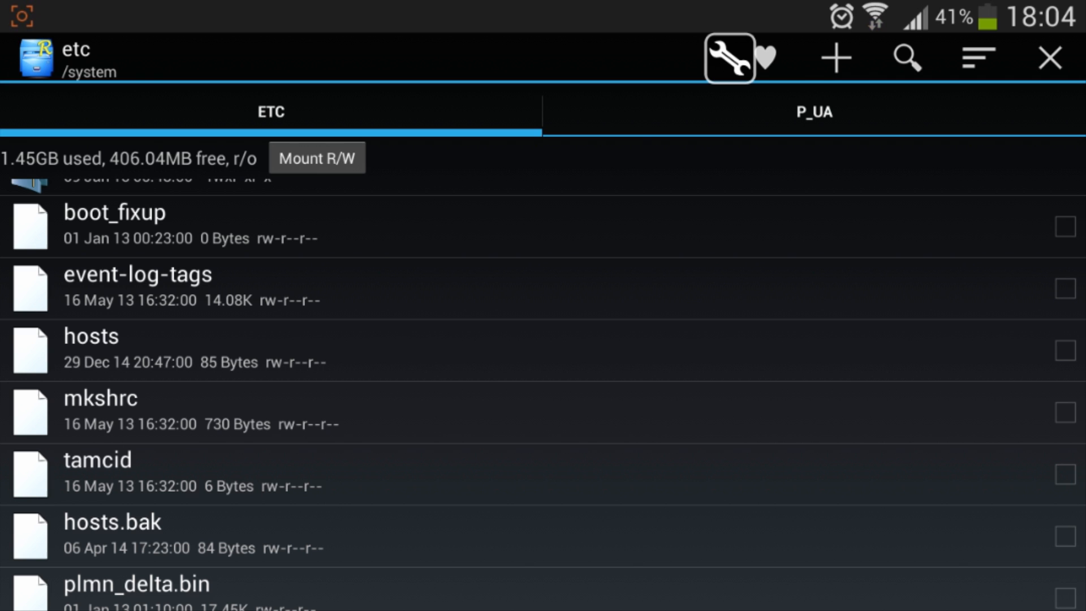
scroll(up, 3)
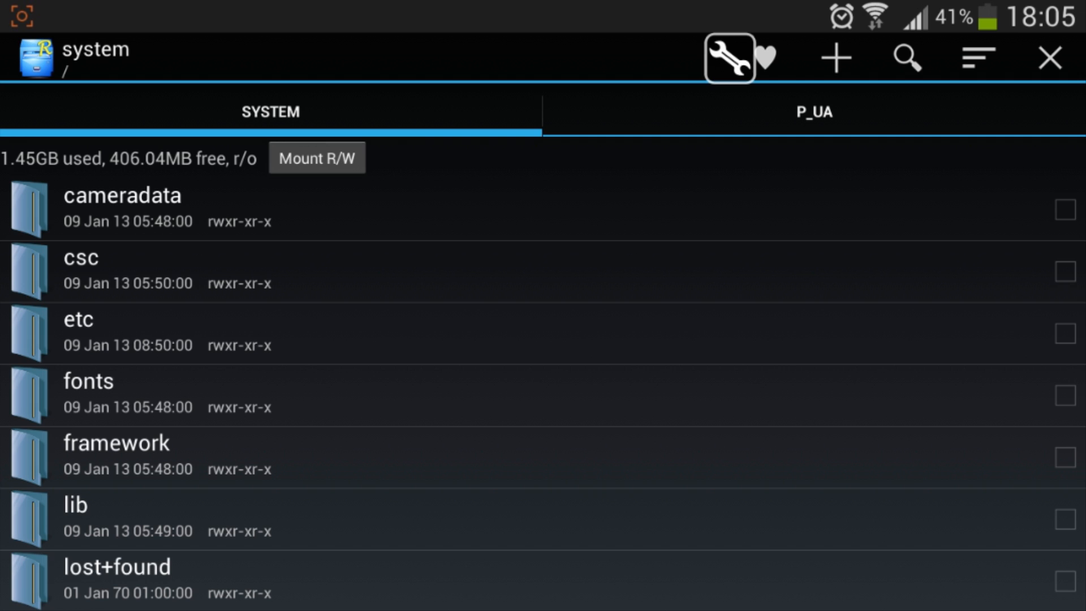
scroll(down, 3)
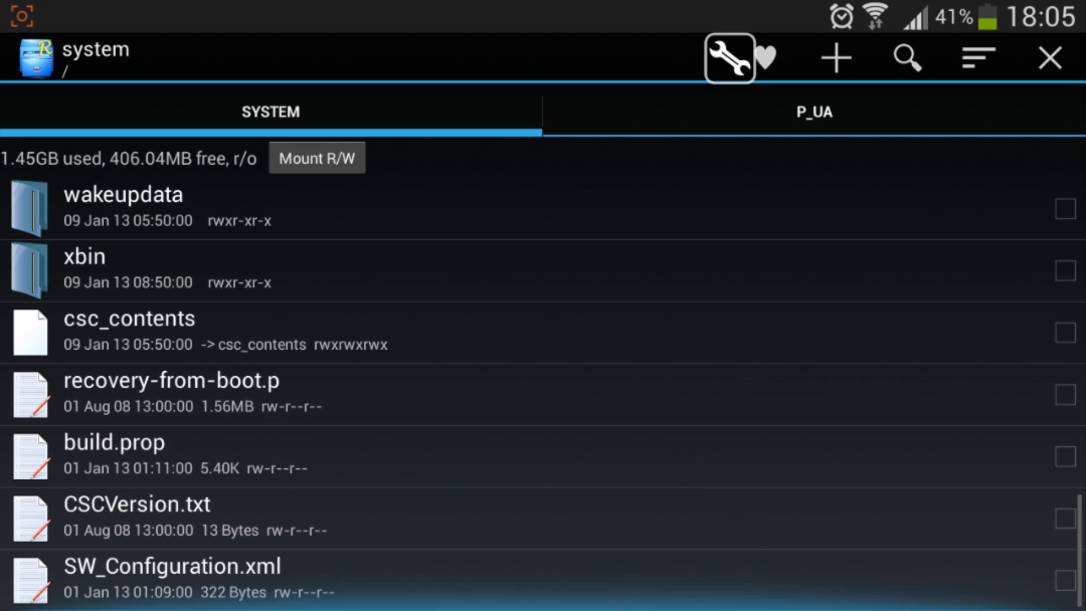